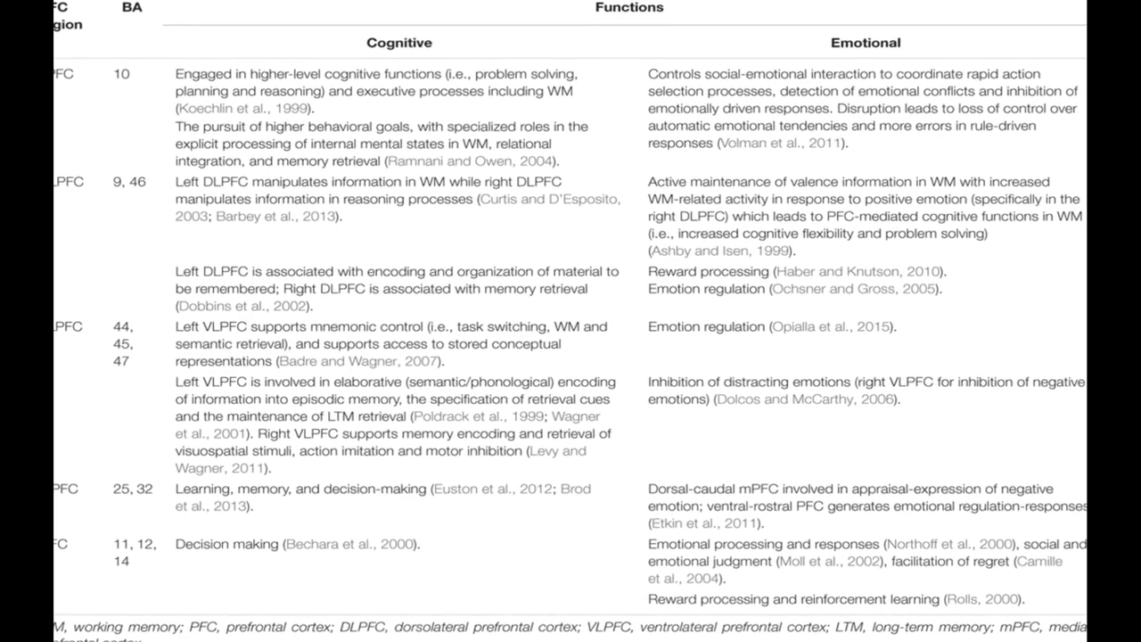
{"action": "scroll", "scroll_direction": "down", "scroll_amount": 3}
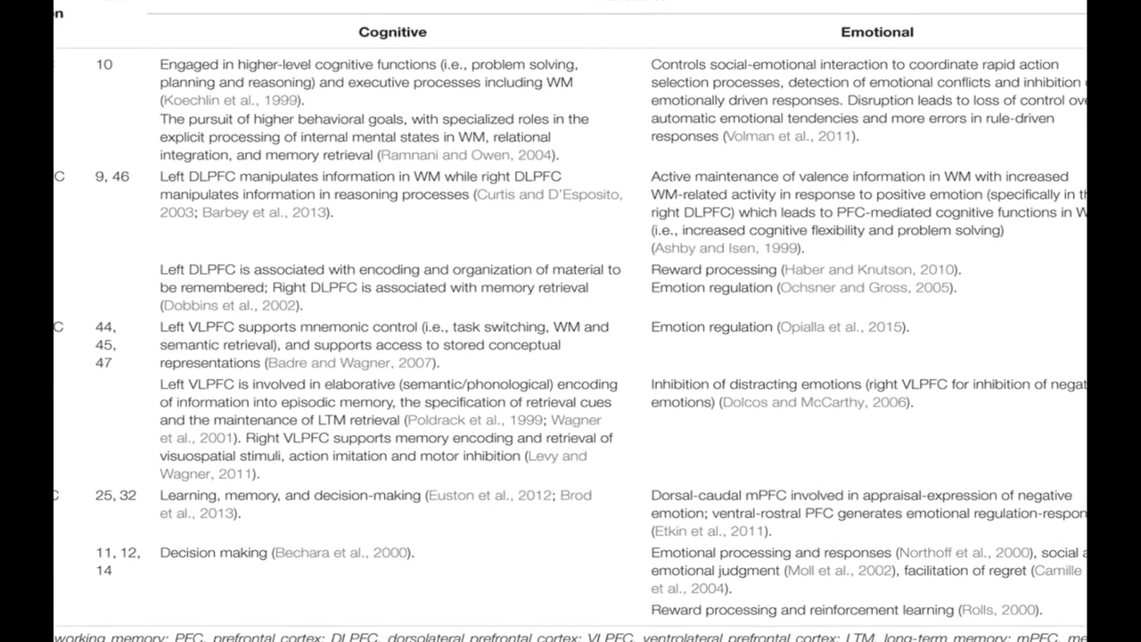
{"action": "scroll", "scroll_direction": "down", "scroll_amount": 3}
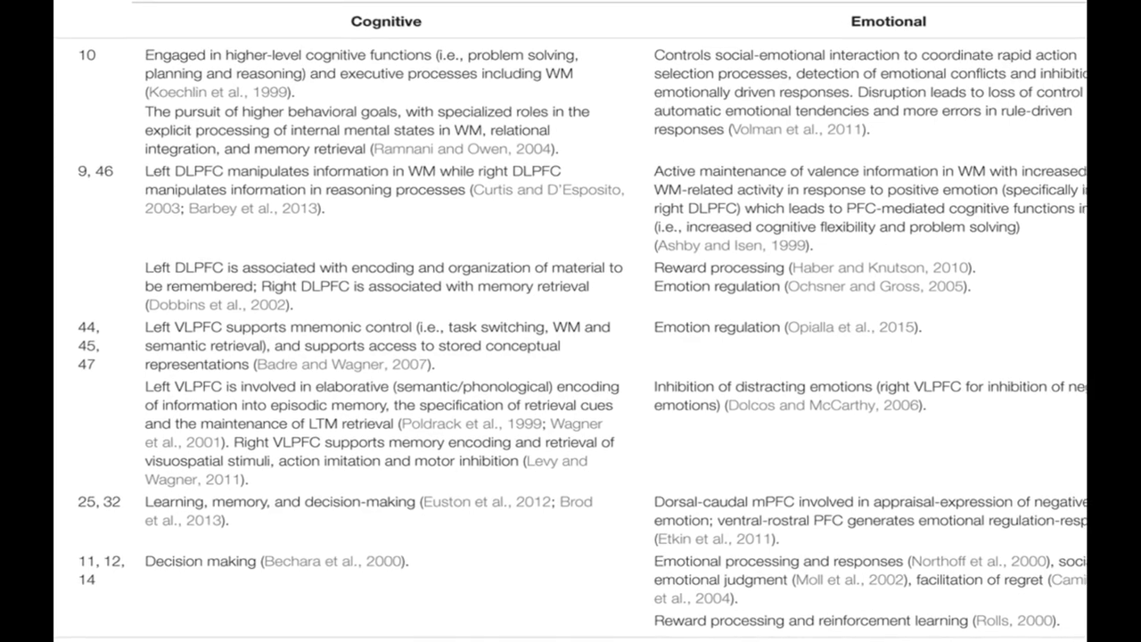